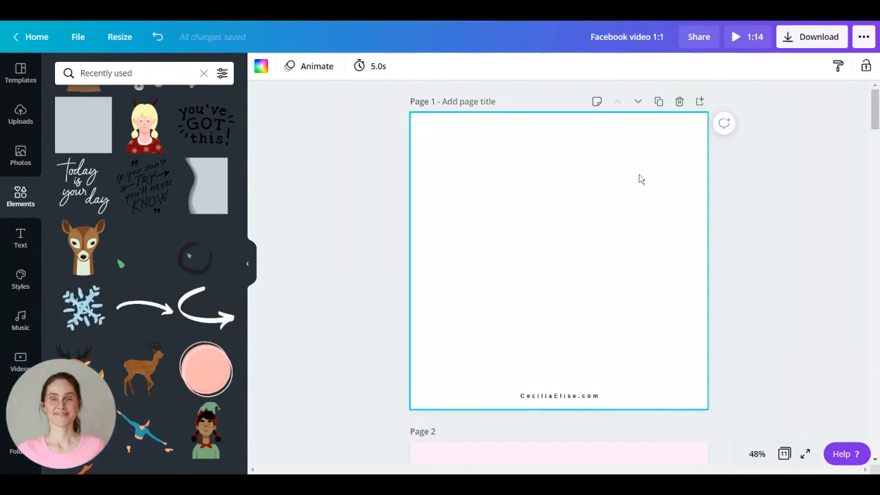
Fill page 1 with the light pink document colour.
{"action": "scroll", "scroll_direction": "down", "scroll_amount": 3}
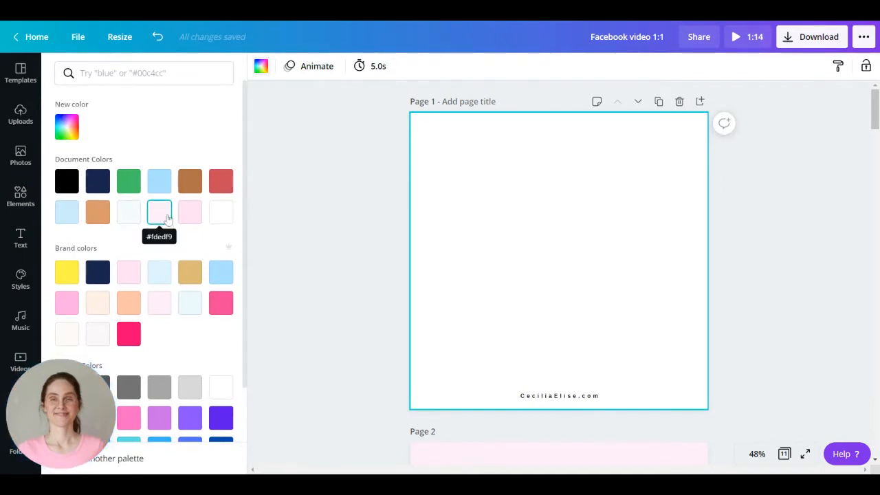
{"action": "left_click", "coordinate": [159, 212]}
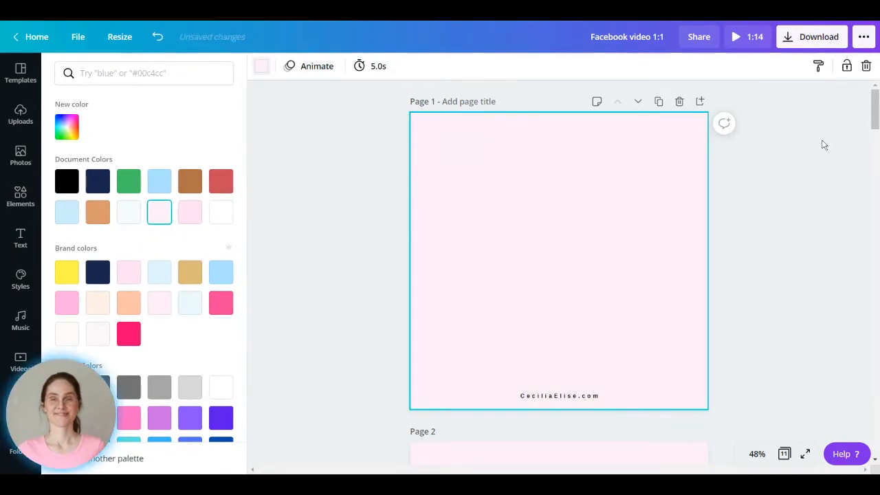
{"action": "mouse_move", "coordinate": [608, 140]}
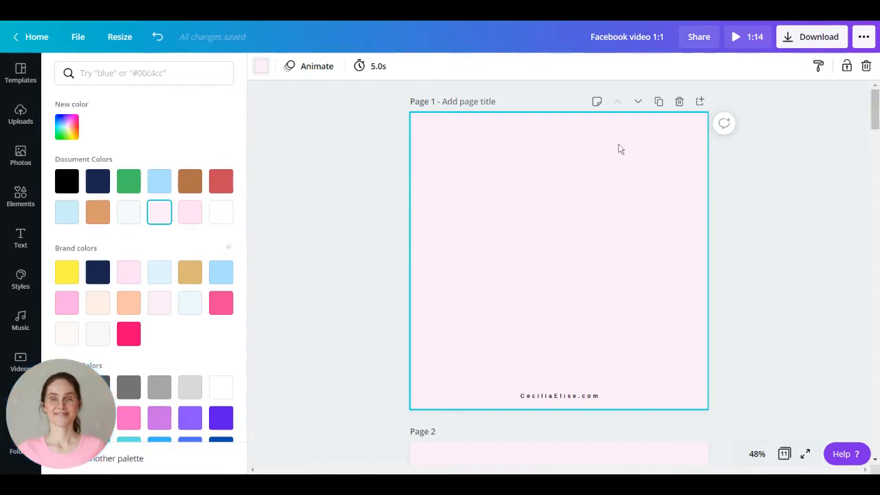
{"action": "mouse_move", "coordinate": [667, 165]}
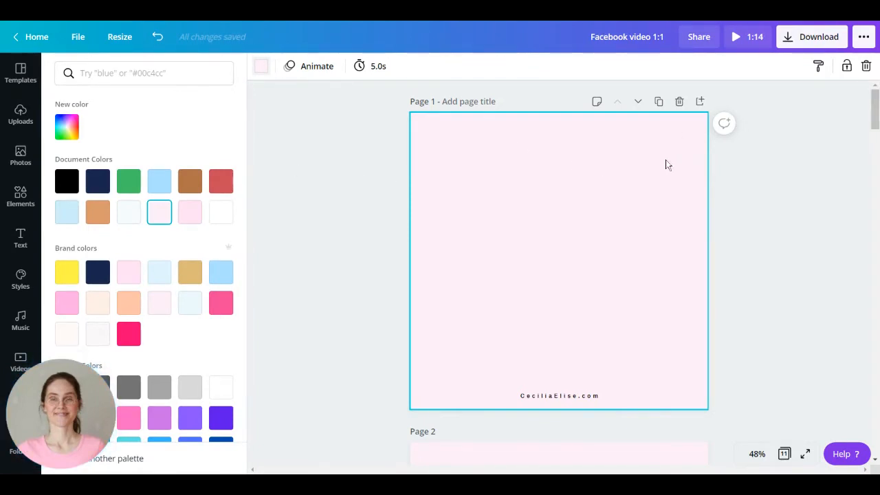
{"action": "mouse_move", "coordinate": [547, 175]}
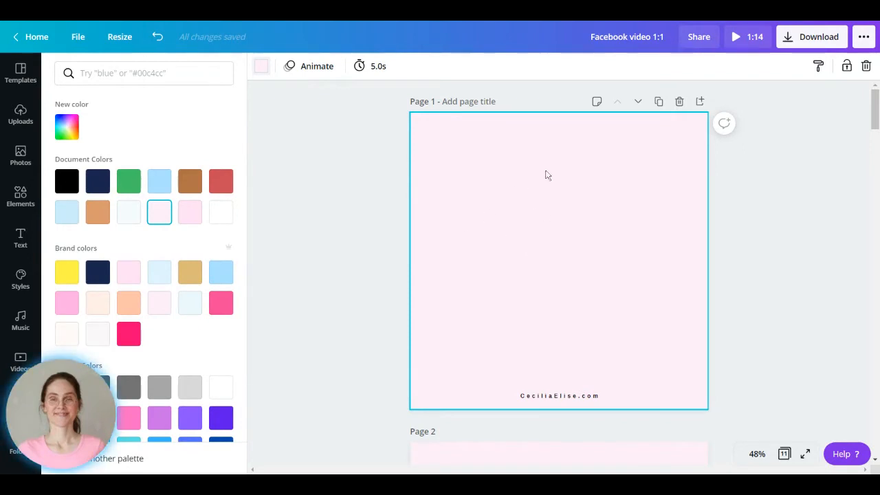
{"action": "mouse_move", "coordinate": [33, 116]}
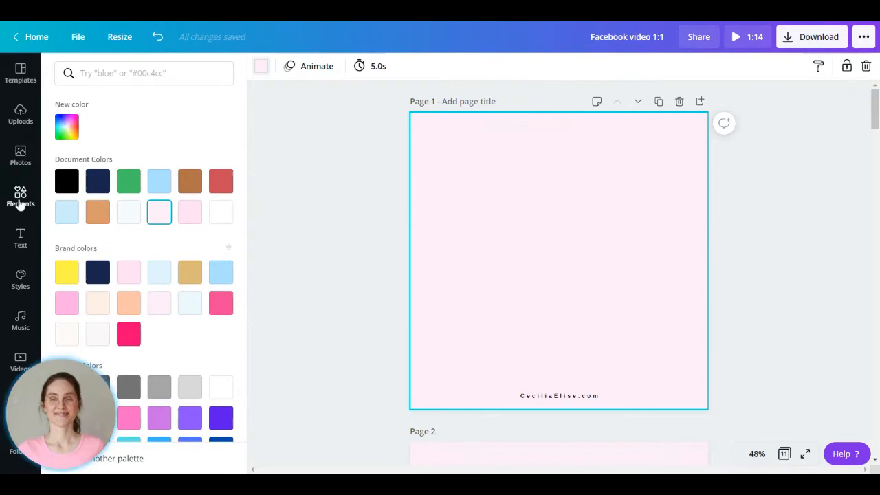
Add the reindeer snow-globe graphic from Recently used and enlarge it near the page centre.
{"action": "left_click", "coordinate": [20, 195]}
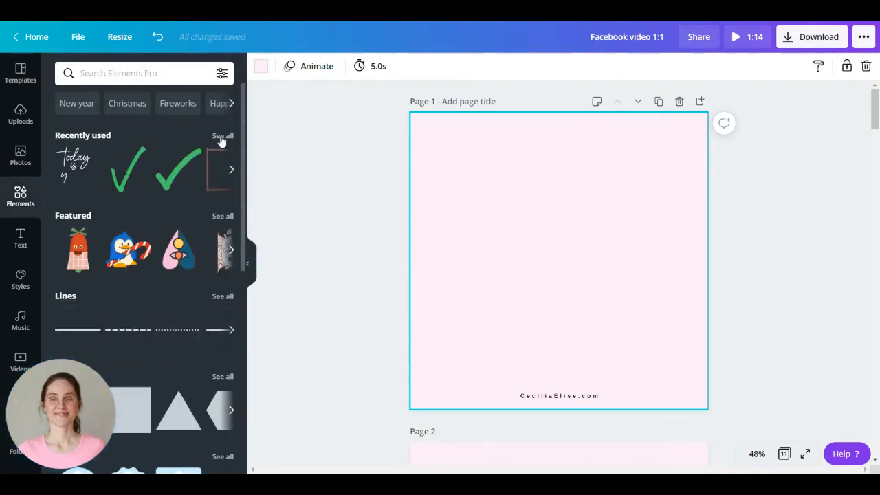
{"action": "left_click", "coordinate": [223, 136]}
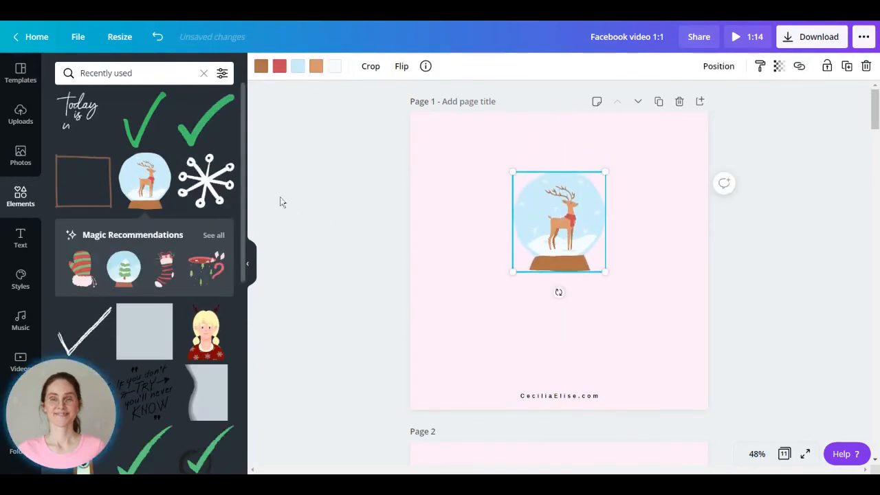
{"action": "left_click_drag", "start_coordinate": [512, 170], "coordinate": [496, 157]}
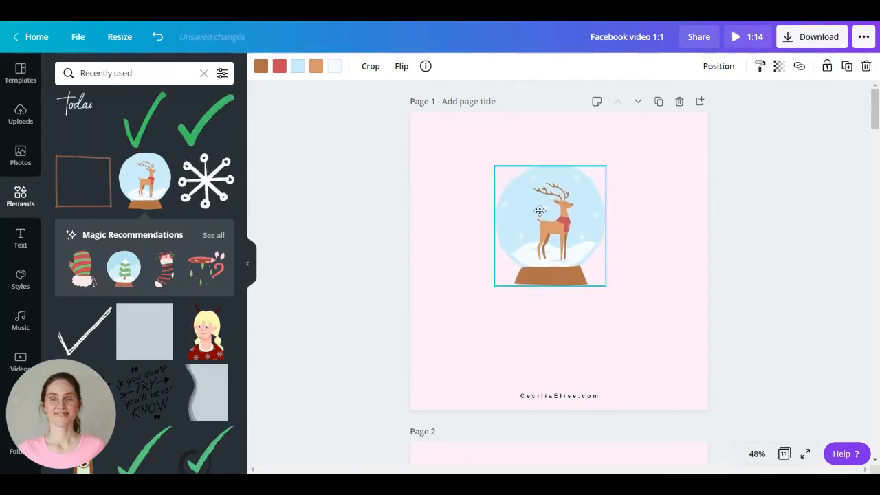
{"action": "left_click", "coordinate": [206, 181]}
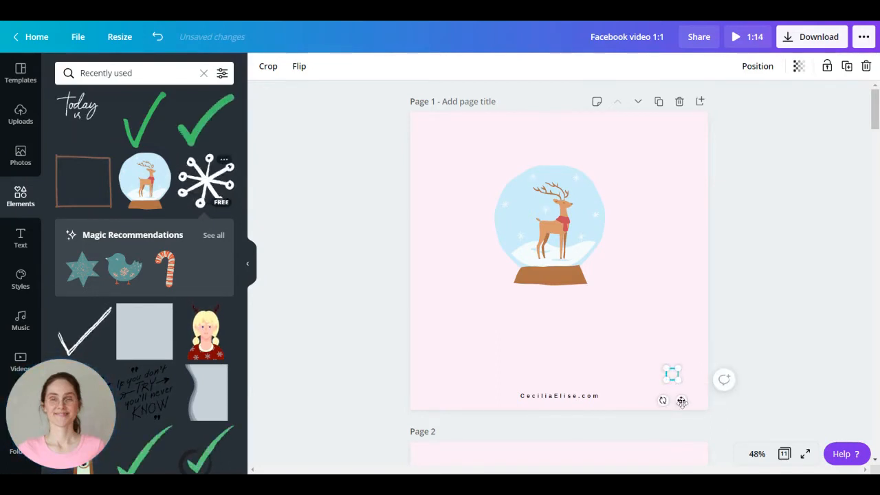
{"action": "left_click", "coordinate": [548, 220]}
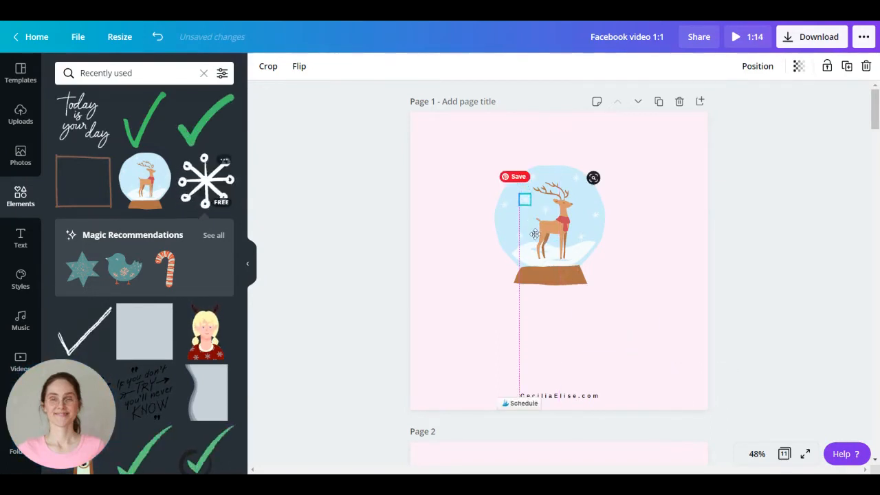
{"action": "left_click", "coordinate": [537, 233]}
{"action": "type", "text": "Self-Care Remind"}
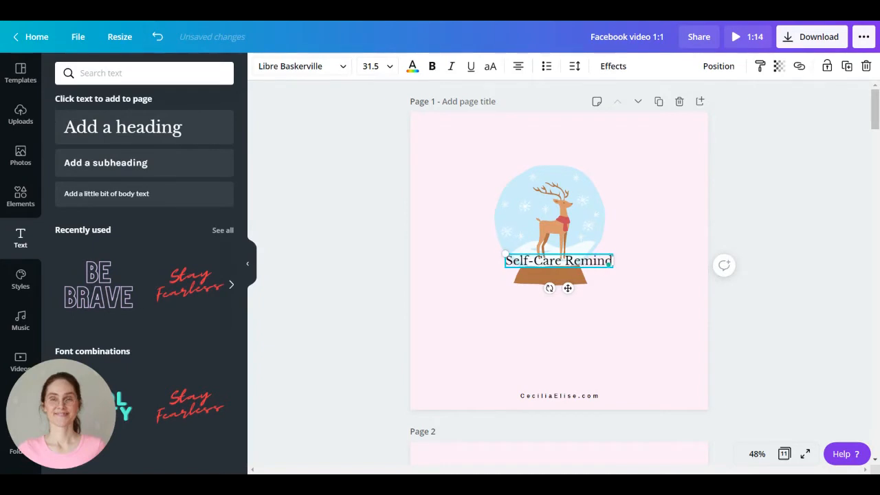
Complete the 'Self-Care Remindeer' title in Dosis Extra Bold and move it to the top.
{"action": "type", "text": "eer"}
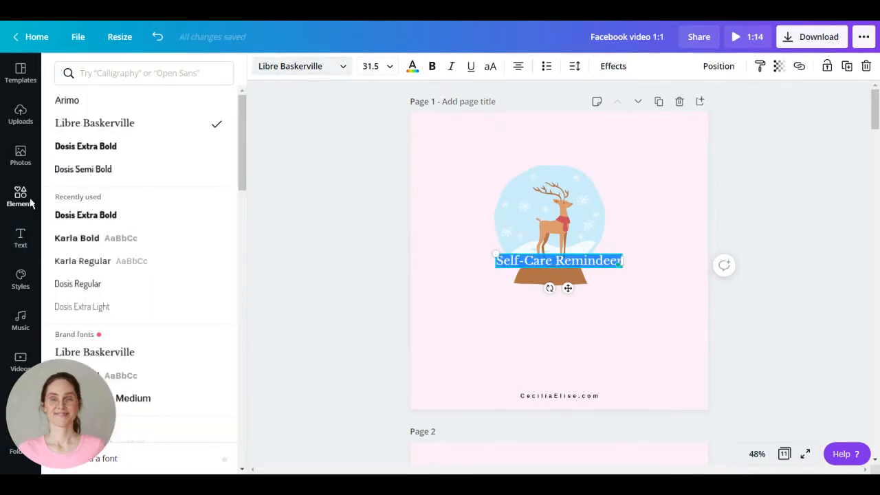
{"action": "left_click", "coordinate": [86, 145]}
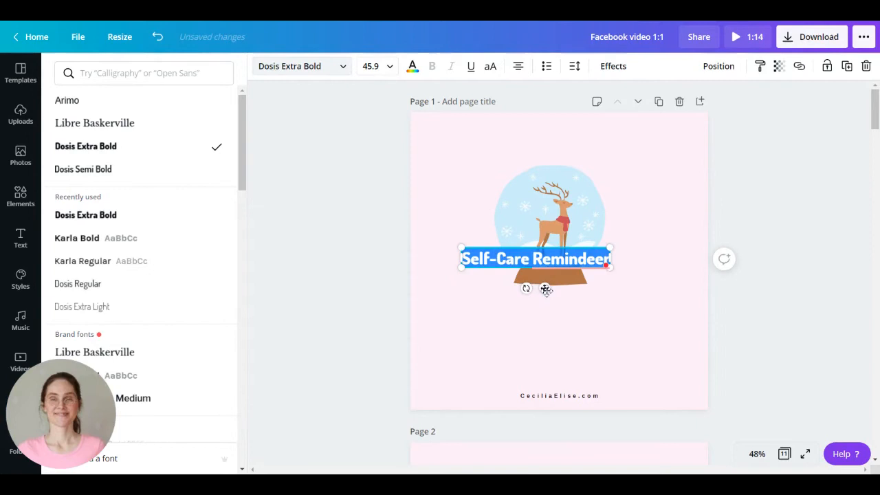
{"action": "left_click_drag", "start_coordinate": [536, 259], "coordinate": [550, 141]}
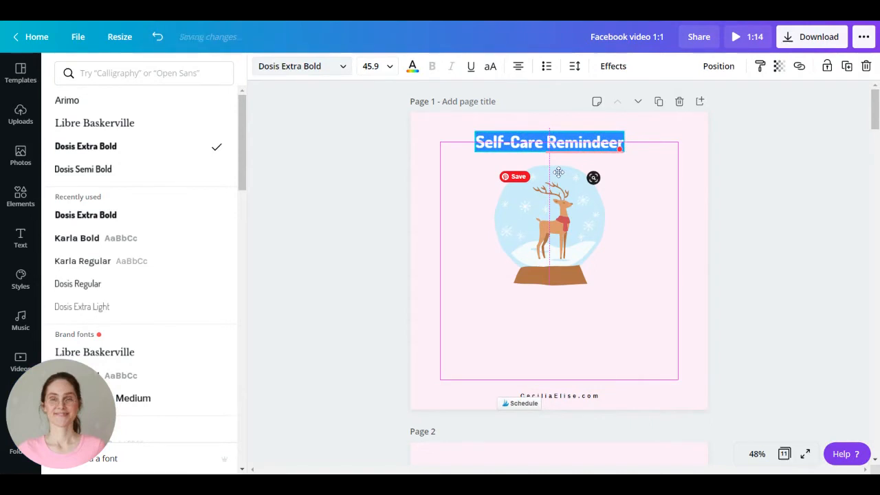
Centre the title and the snow globe horizontally on the page via Position.
{"action": "left_click", "coordinate": [718, 66]}
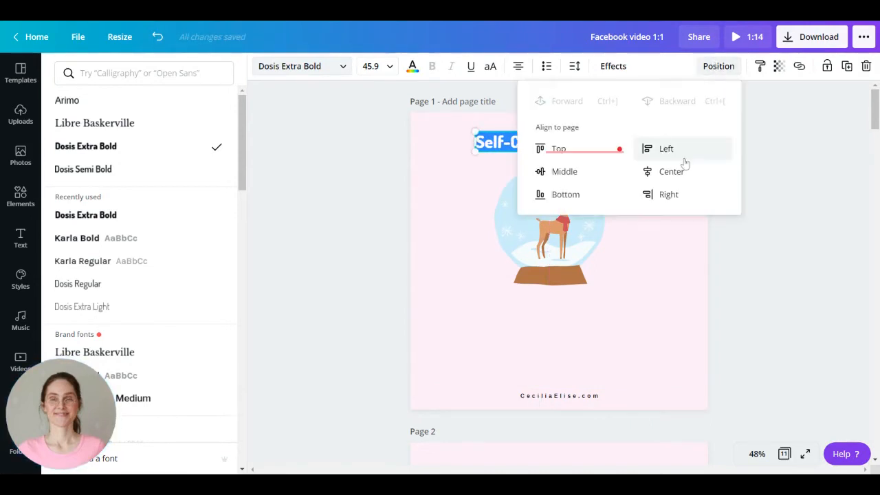
{"action": "left_click", "coordinate": [665, 149]}
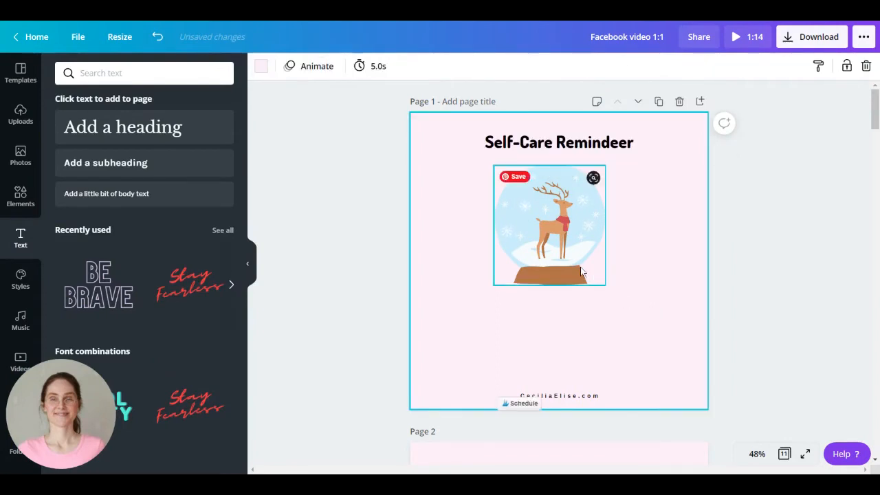
{"action": "left_click", "coordinate": [717, 66]}
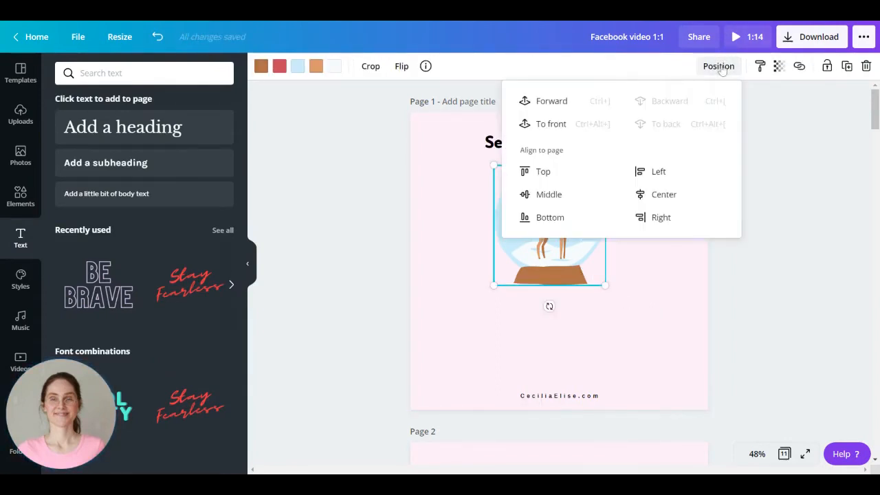
{"action": "left_click", "coordinate": [663, 194]}
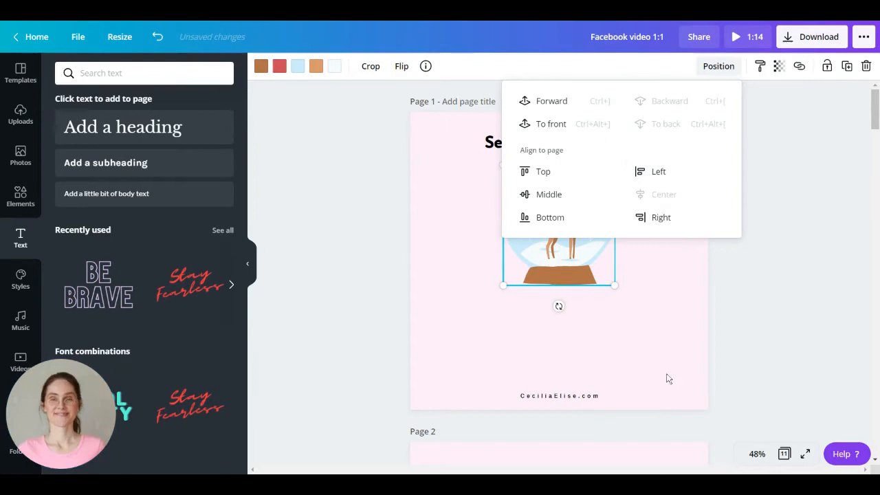
{"action": "left_click", "coordinate": [671, 378]}
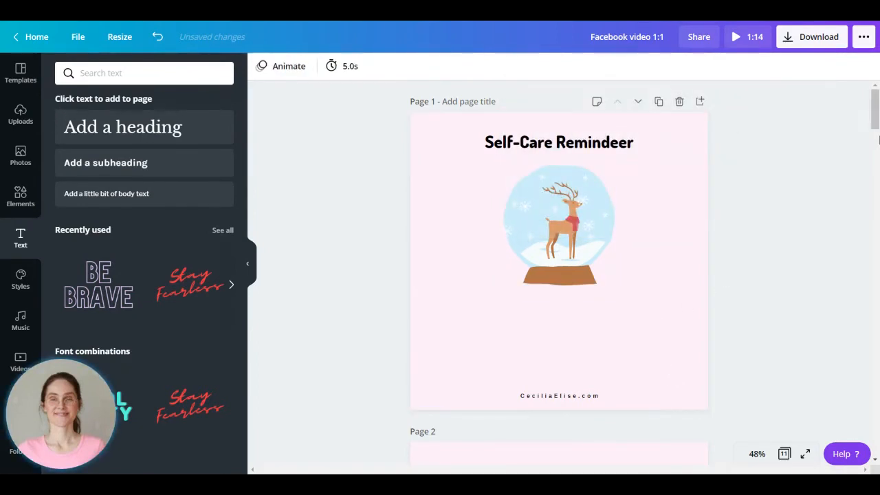
{"action": "left_click", "coordinate": [535, 315]}
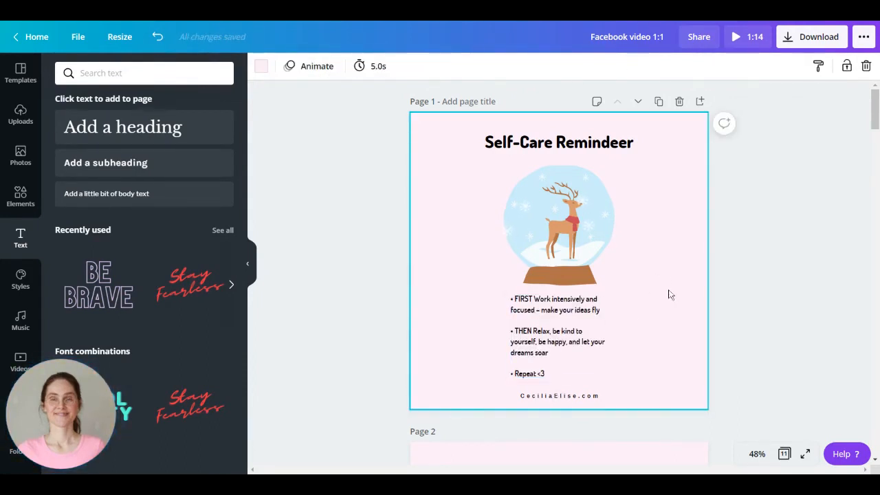
{"action": "mouse_move", "coordinate": [646, 319]}
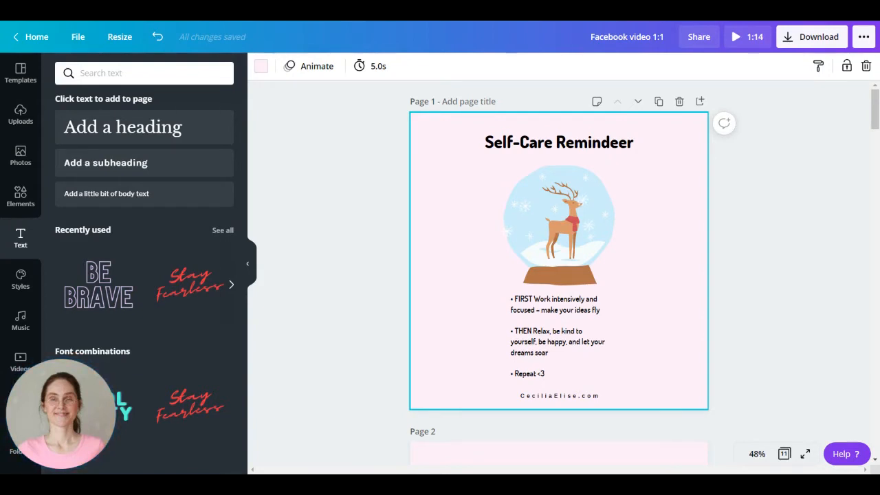
Select the bulleted self-care list and bring up its text options.
{"action": "left_click", "coordinate": [557, 337]}
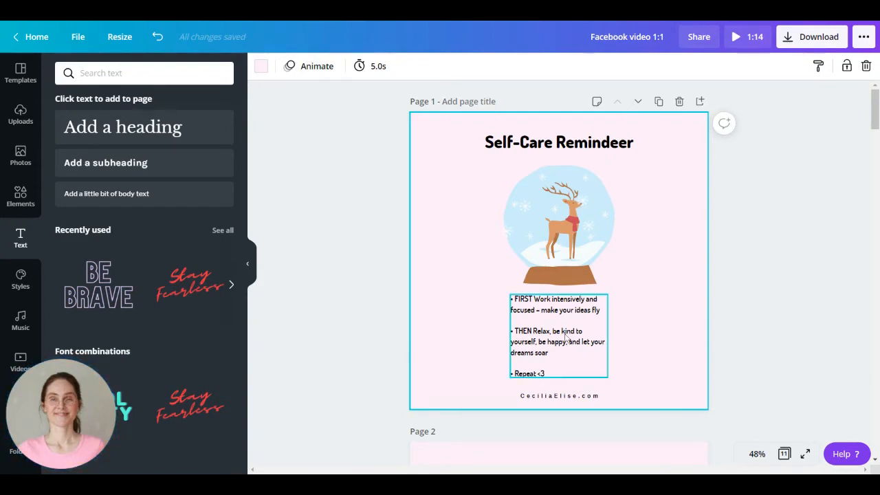
{"action": "left_click", "coordinate": [640, 330]}
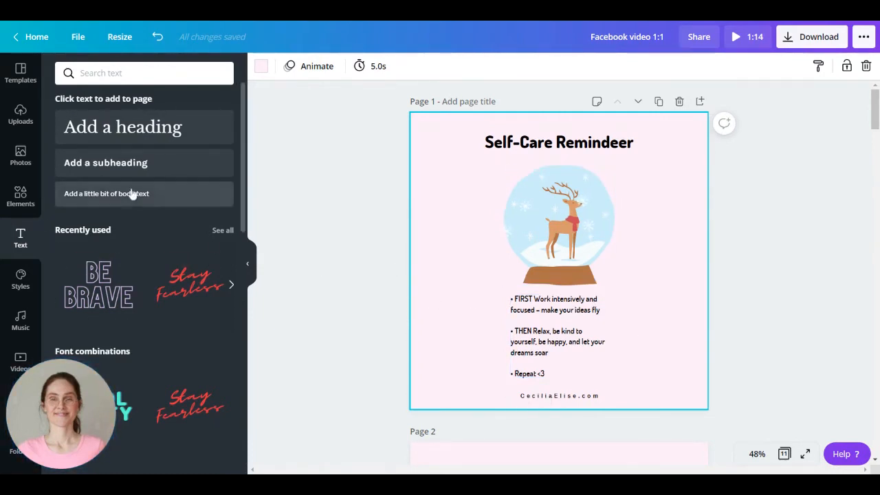
Add square frame checkboxes beside the reminders and duplicate the checklist to page 2.
{"action": "left_click", "coordinate": [19, 198]}
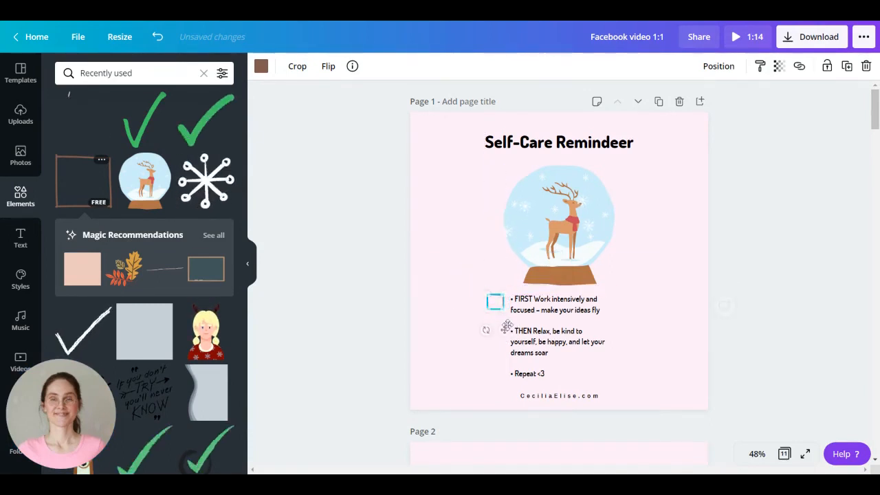
{"action": "left_click", "coordinate": [262, 66]}
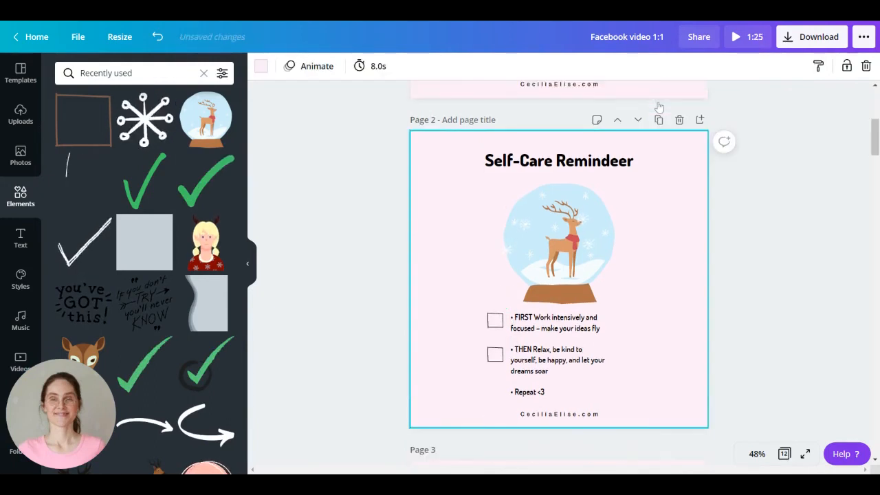
Place green checkmarks over both boxes on page 2 and move on to page 3.
{"action": "left_click", "coordinate": [495, 317]}
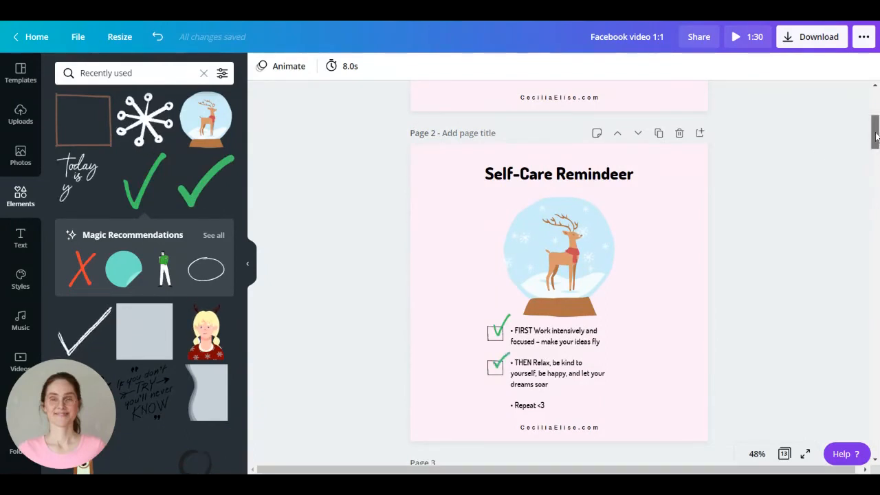
{"action": "scroll", "scroll_direction": "down", "scroll_amount": 3}
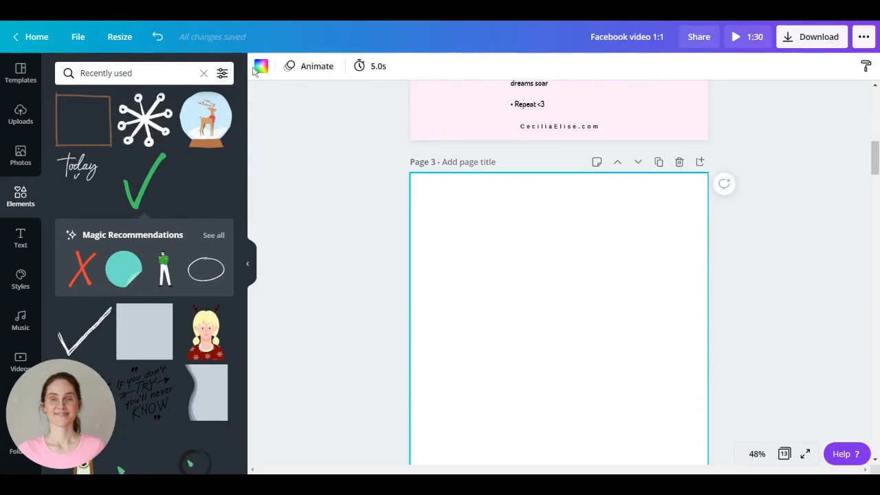
Set page 3's background to the navy document colour.
{"action": "left_click", "coordinate": [262, 66]}
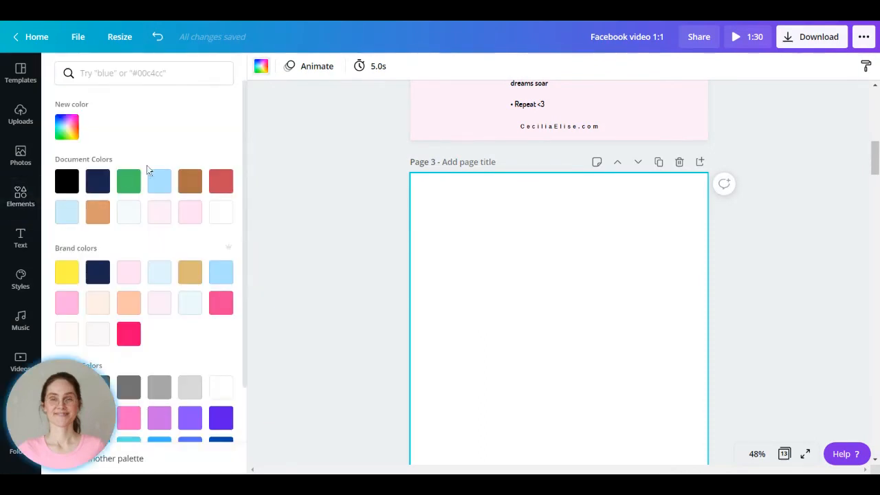
{"action": "left_click", "coordinate": [97, 181]}
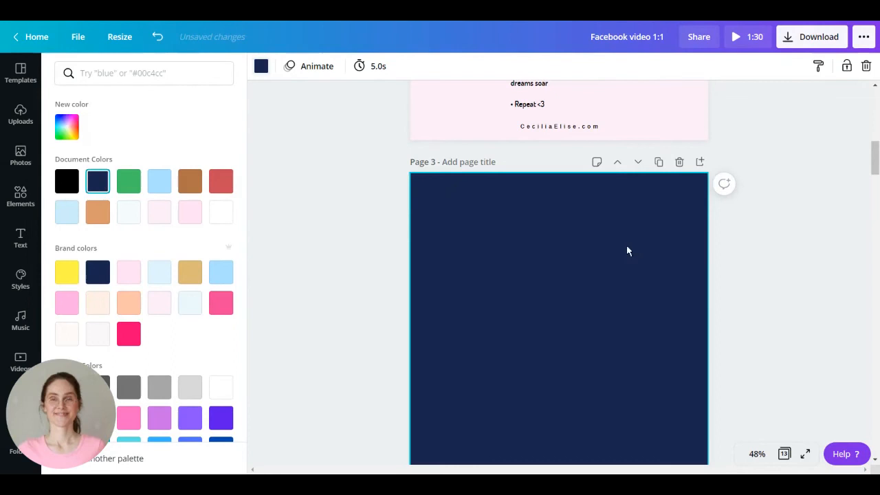
{"action": "mouse_move", "coordinate": [583, 254]}
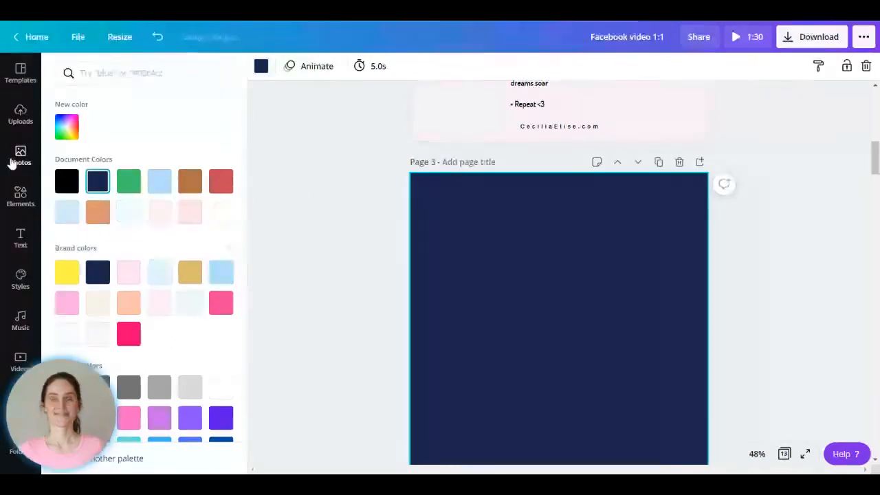
{"action": "left_click", "coordinate": [19, 198]}
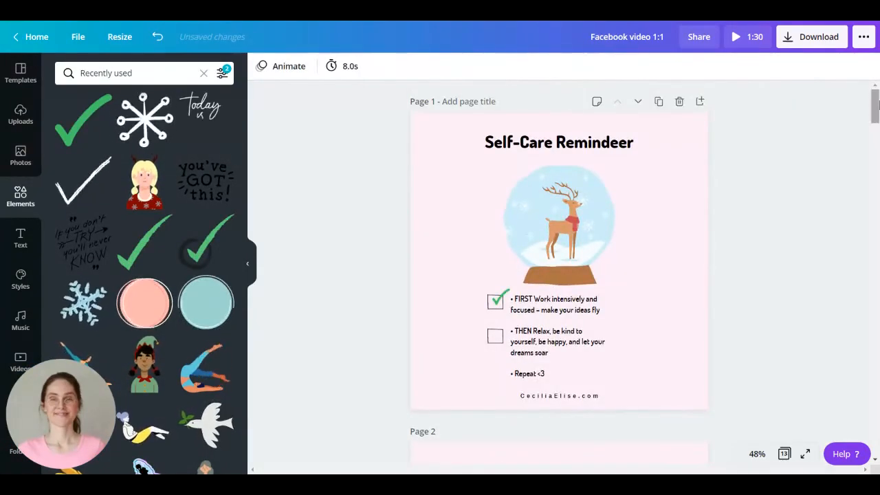
{"action": "left_click", "coordinate": [558, 142]}
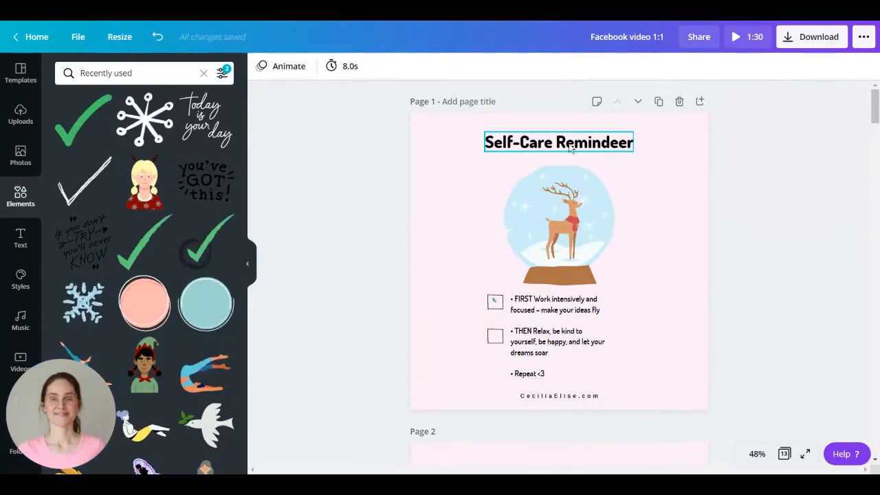
{"action": "left_click", "coordinate": [496, 301]}
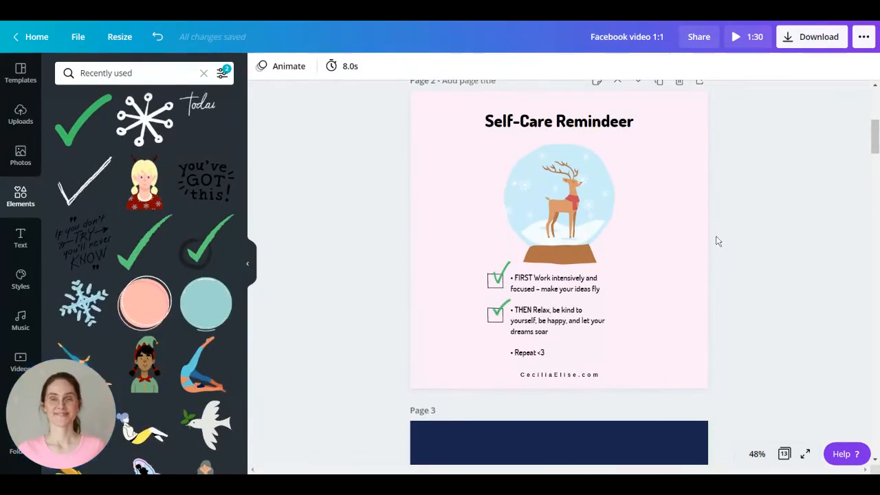
{"action": "scroll", "scroll_direction": "down", "scroll_amount": 3}
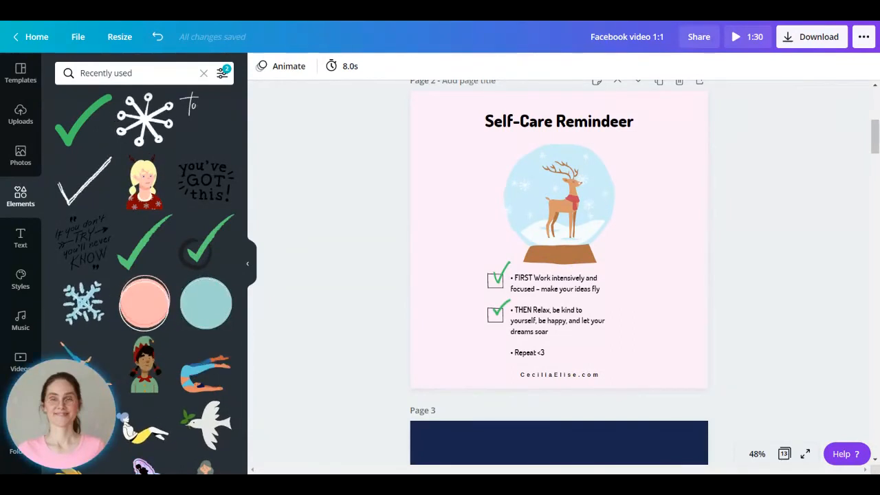
{"action": "scroll", "scroll_direction": "down", "scroll_amount": 3}
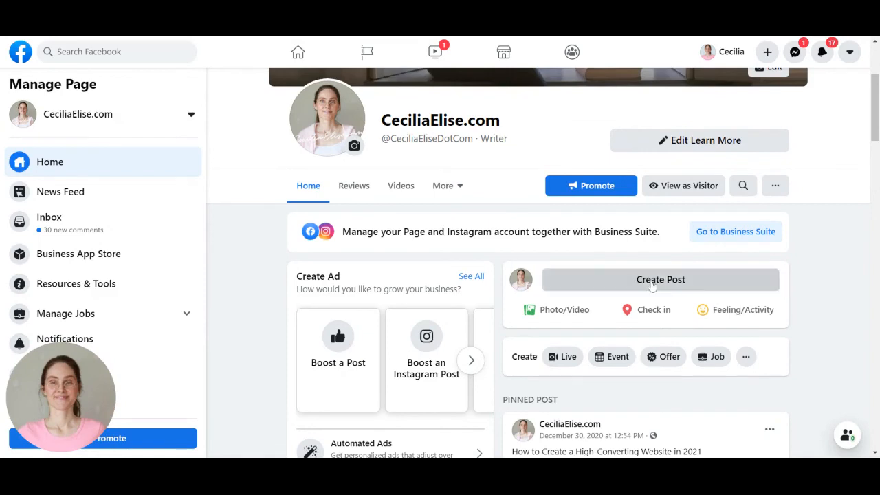
Create a new Facebook post and attach the downloaded checklist video.
{"action": "left_click", "coordinate": [660, 279]}
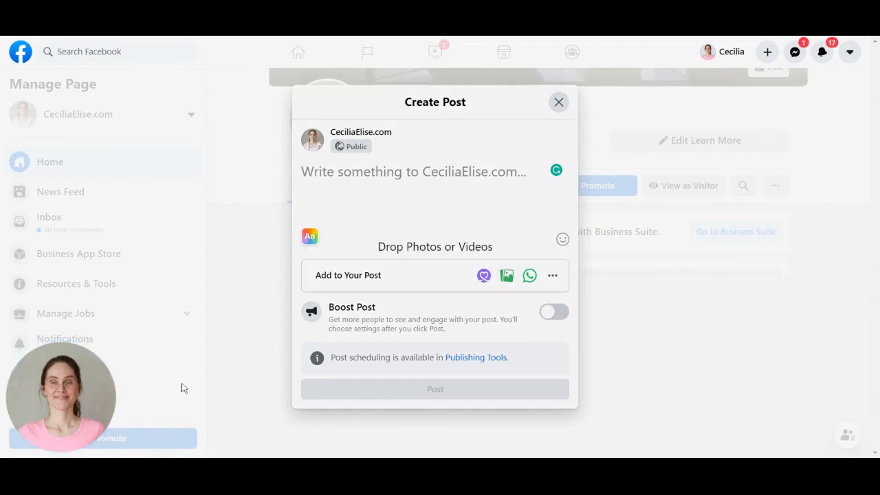
{"action": "left_click", "coordinate": [506, 275]}
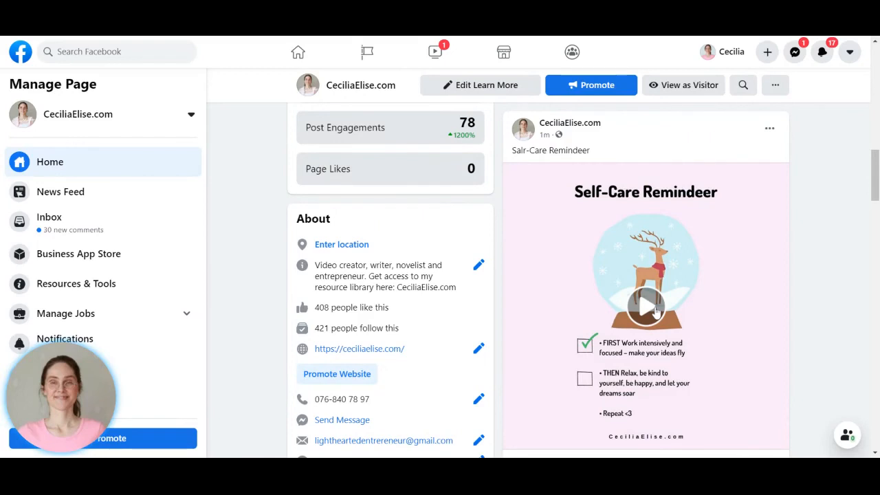
Play the published video and enlarge the player.
{"action": "left_click", "coordinate": [647, 304]}
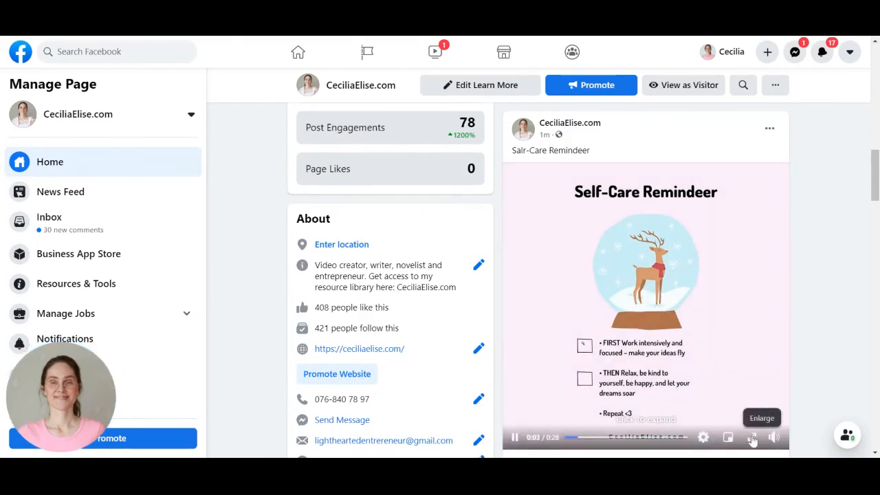
{"action": "left_click", "coordinate": [751, 438]}
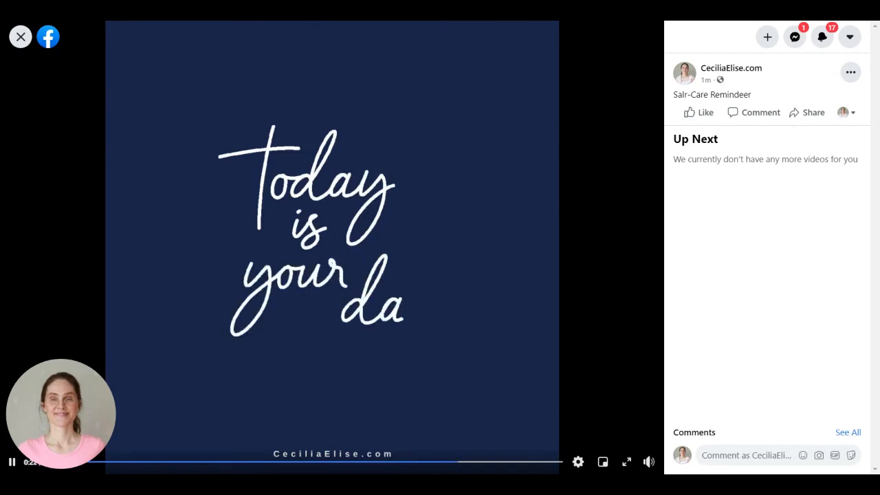
{"action": "mouse_move", "coordinate": [656, 88]}
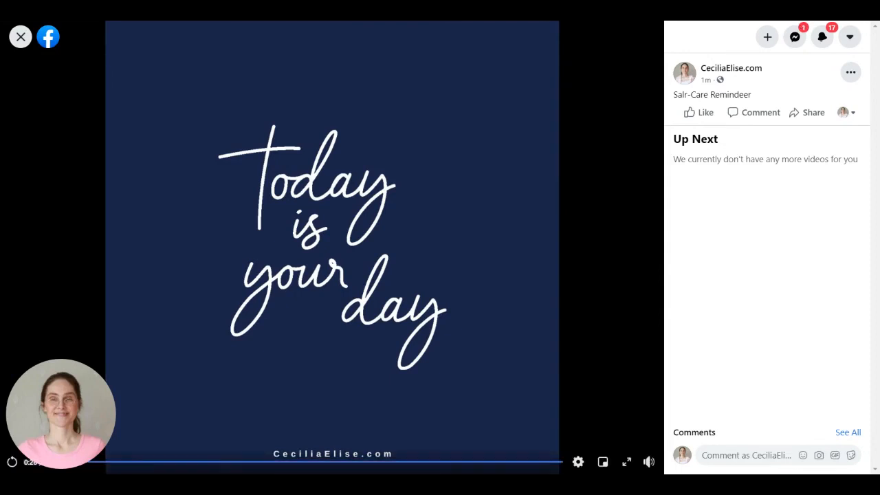
{"action": "mouse_move", "coordinate": [819, 227]}
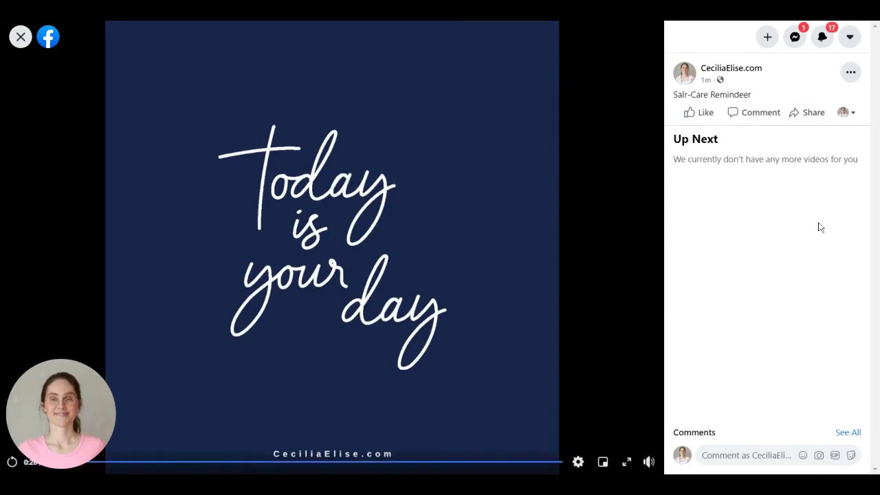
{"action": "mouse_move", "coordinate": [480, 126]}
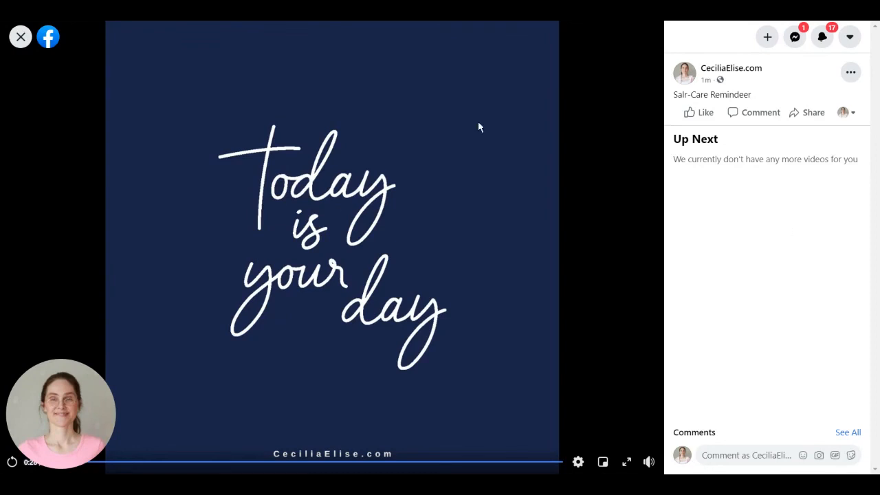
{"action": "mouse_move", "coordinate": [594, 135]}
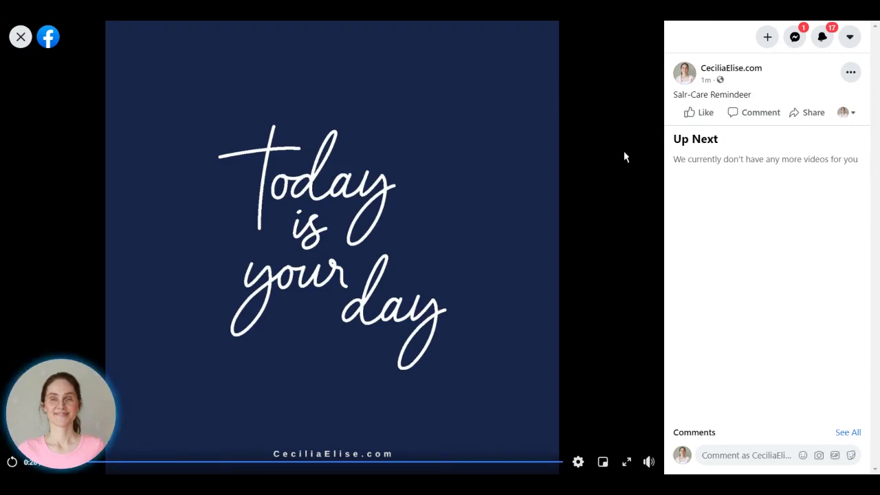
{"action": "mouse_move", "coordinate": [502, 148]}
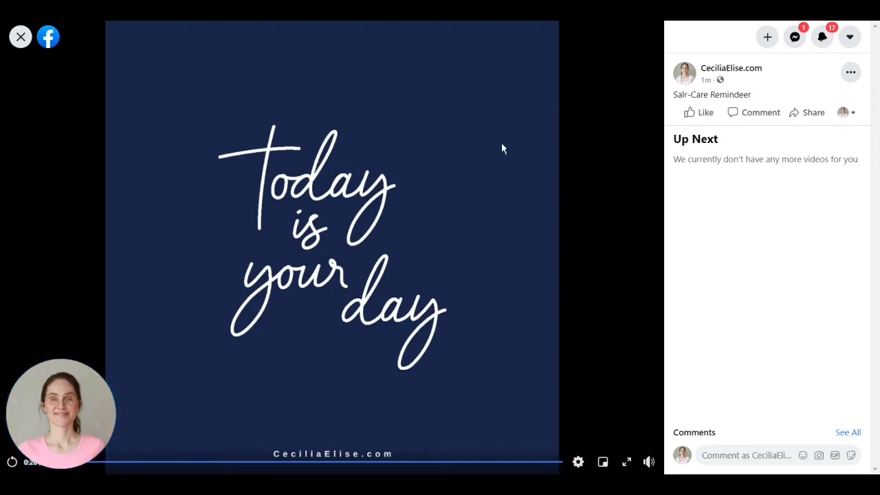
{"action": "mouse_move", "coordinate": [462, 99]}
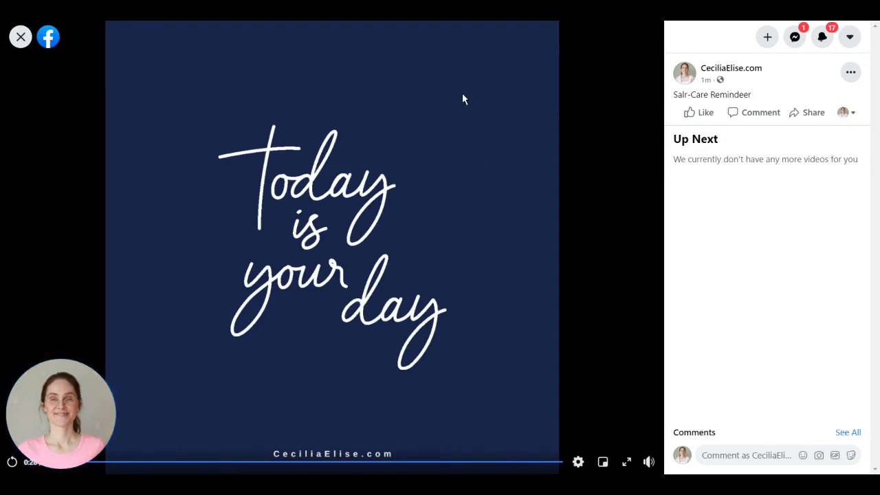